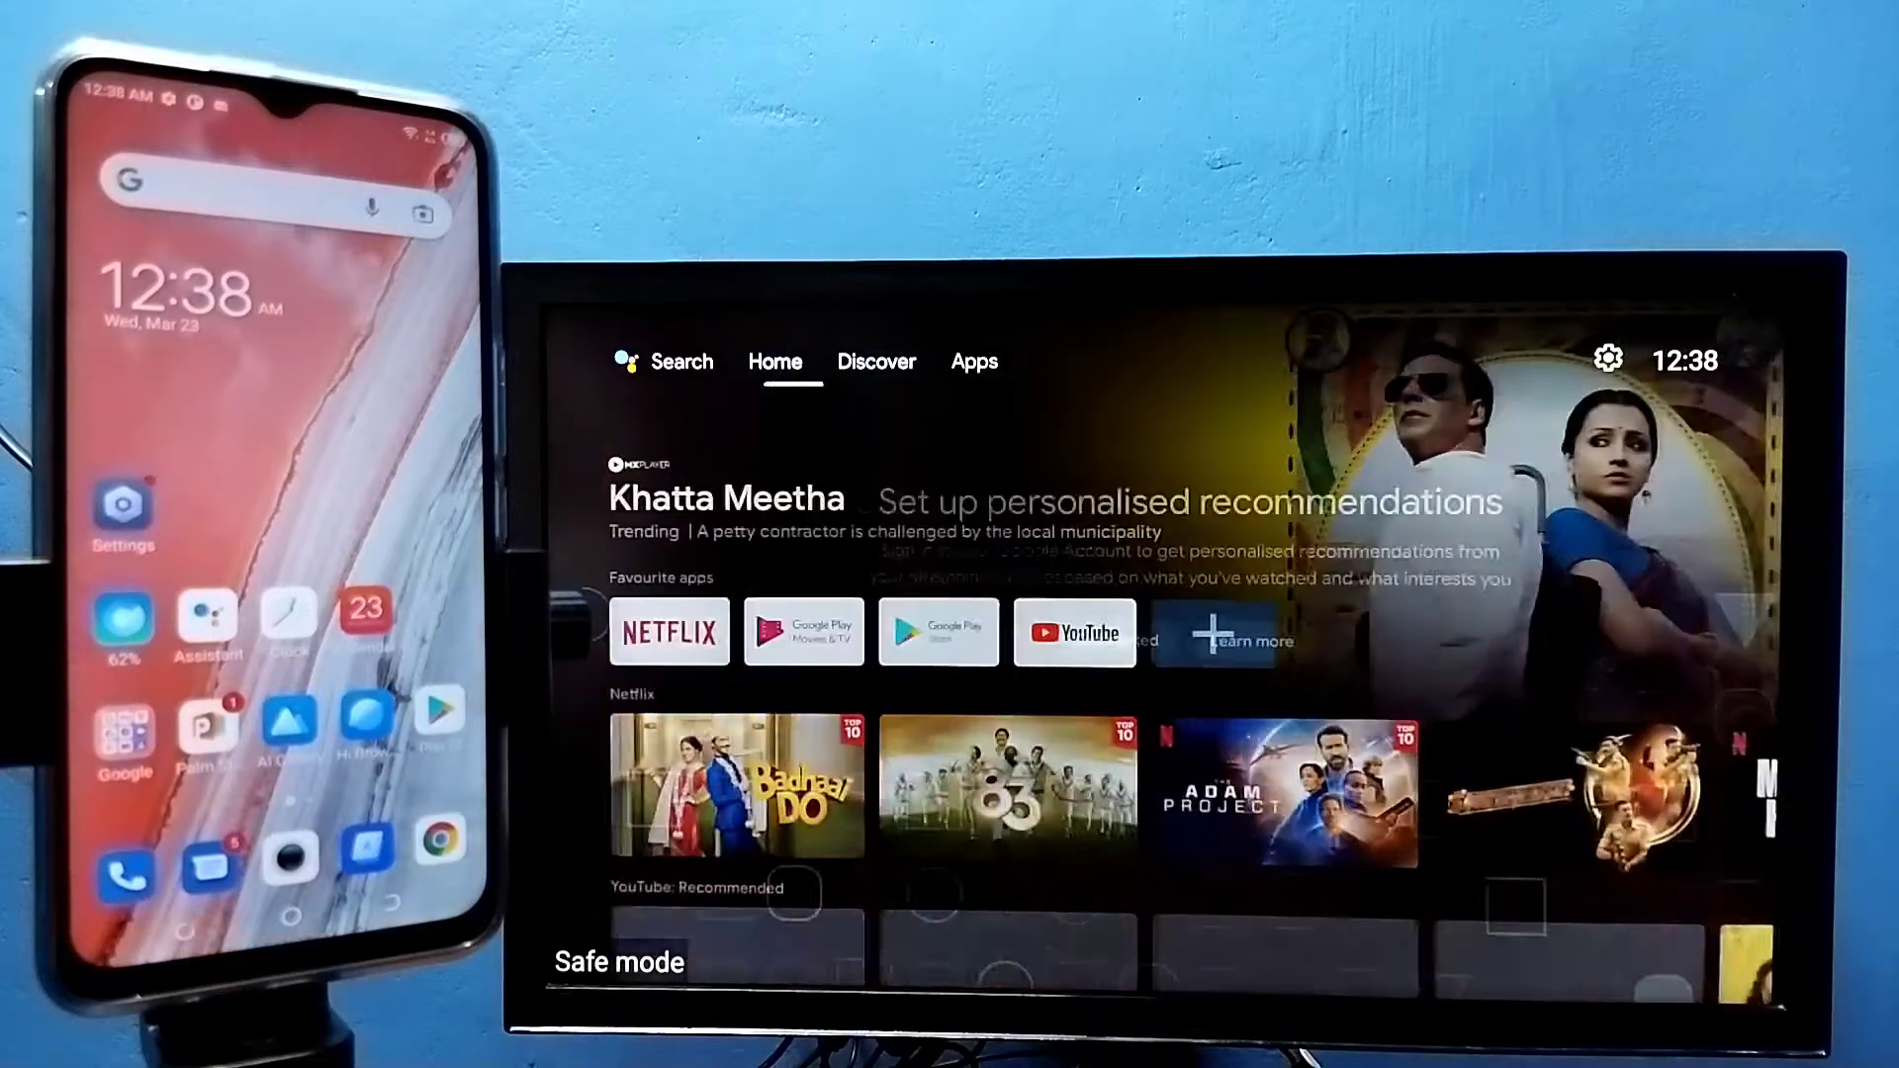
Switch the TV to its Apps page and view General Settings under the settings gear.
{"action": "left_click", "coordinate": [973, 361]}
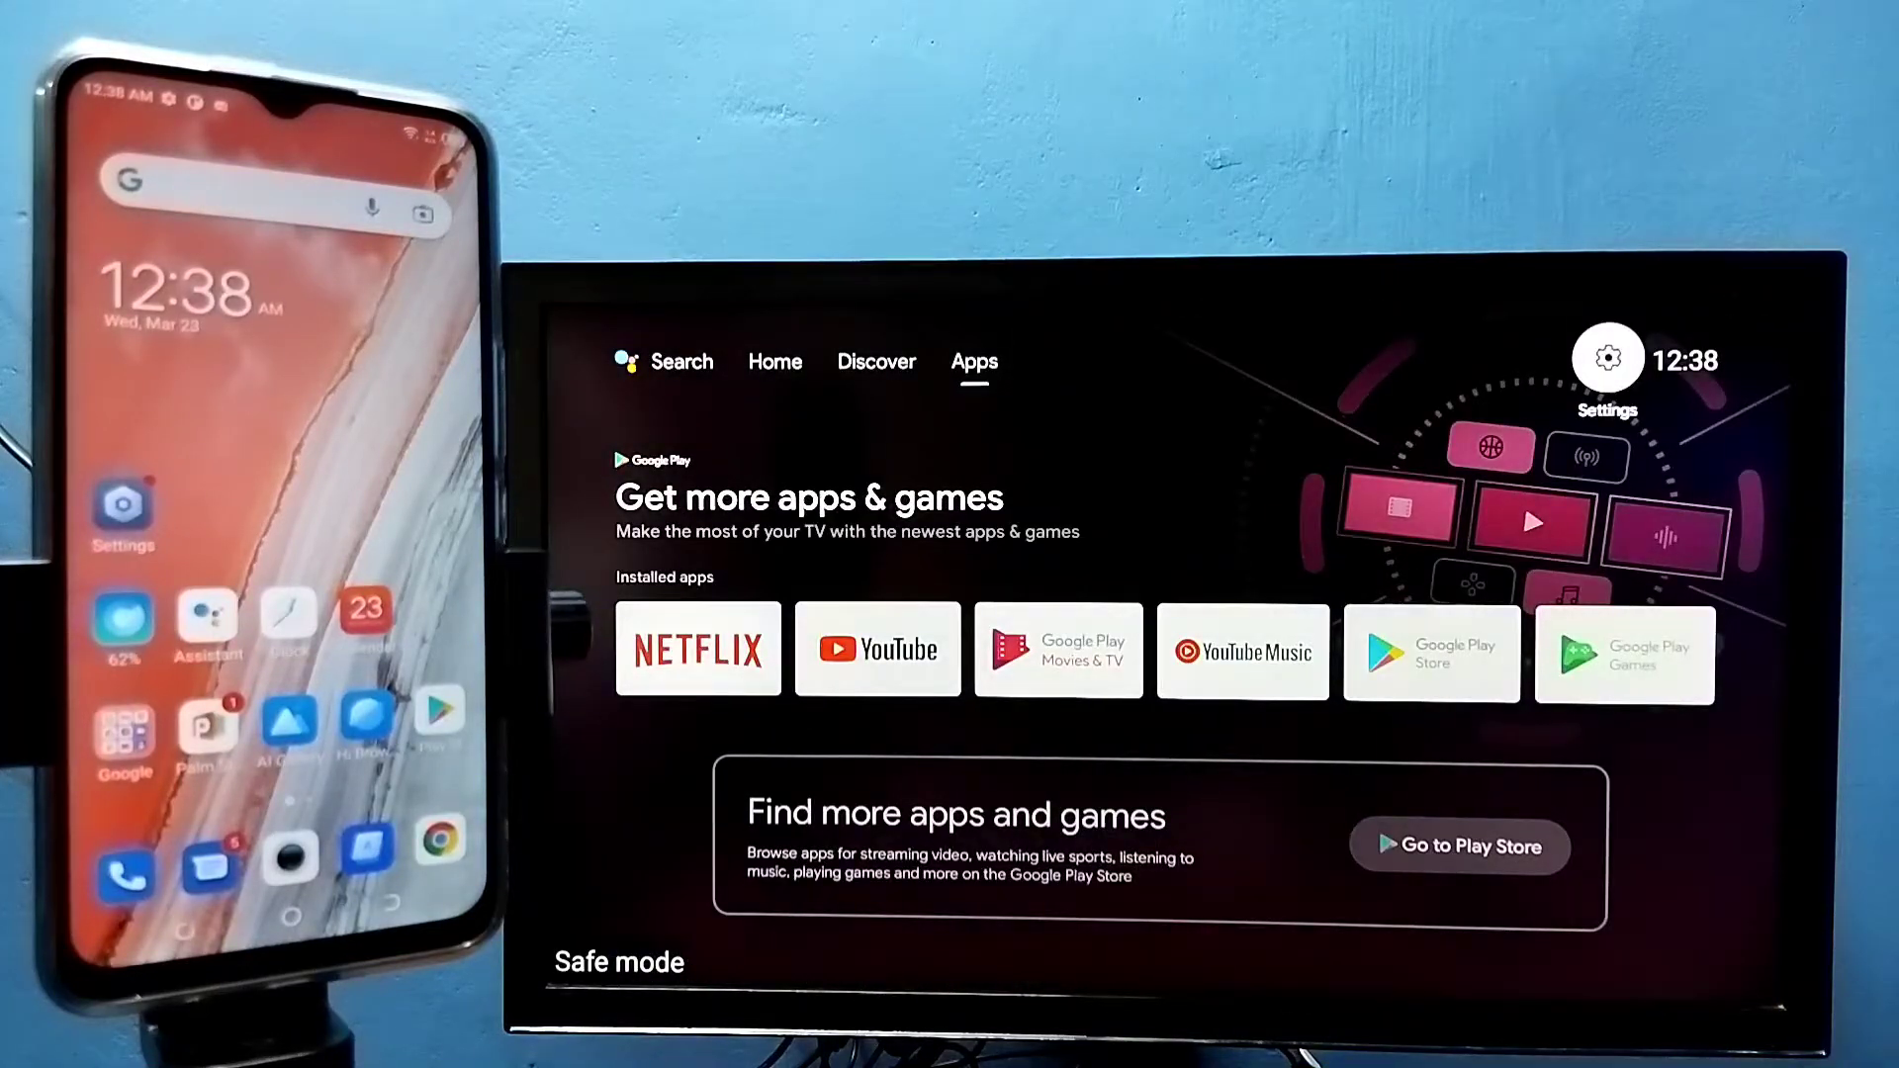
{"action": "left_click", "coordinate": [1608, 357]}
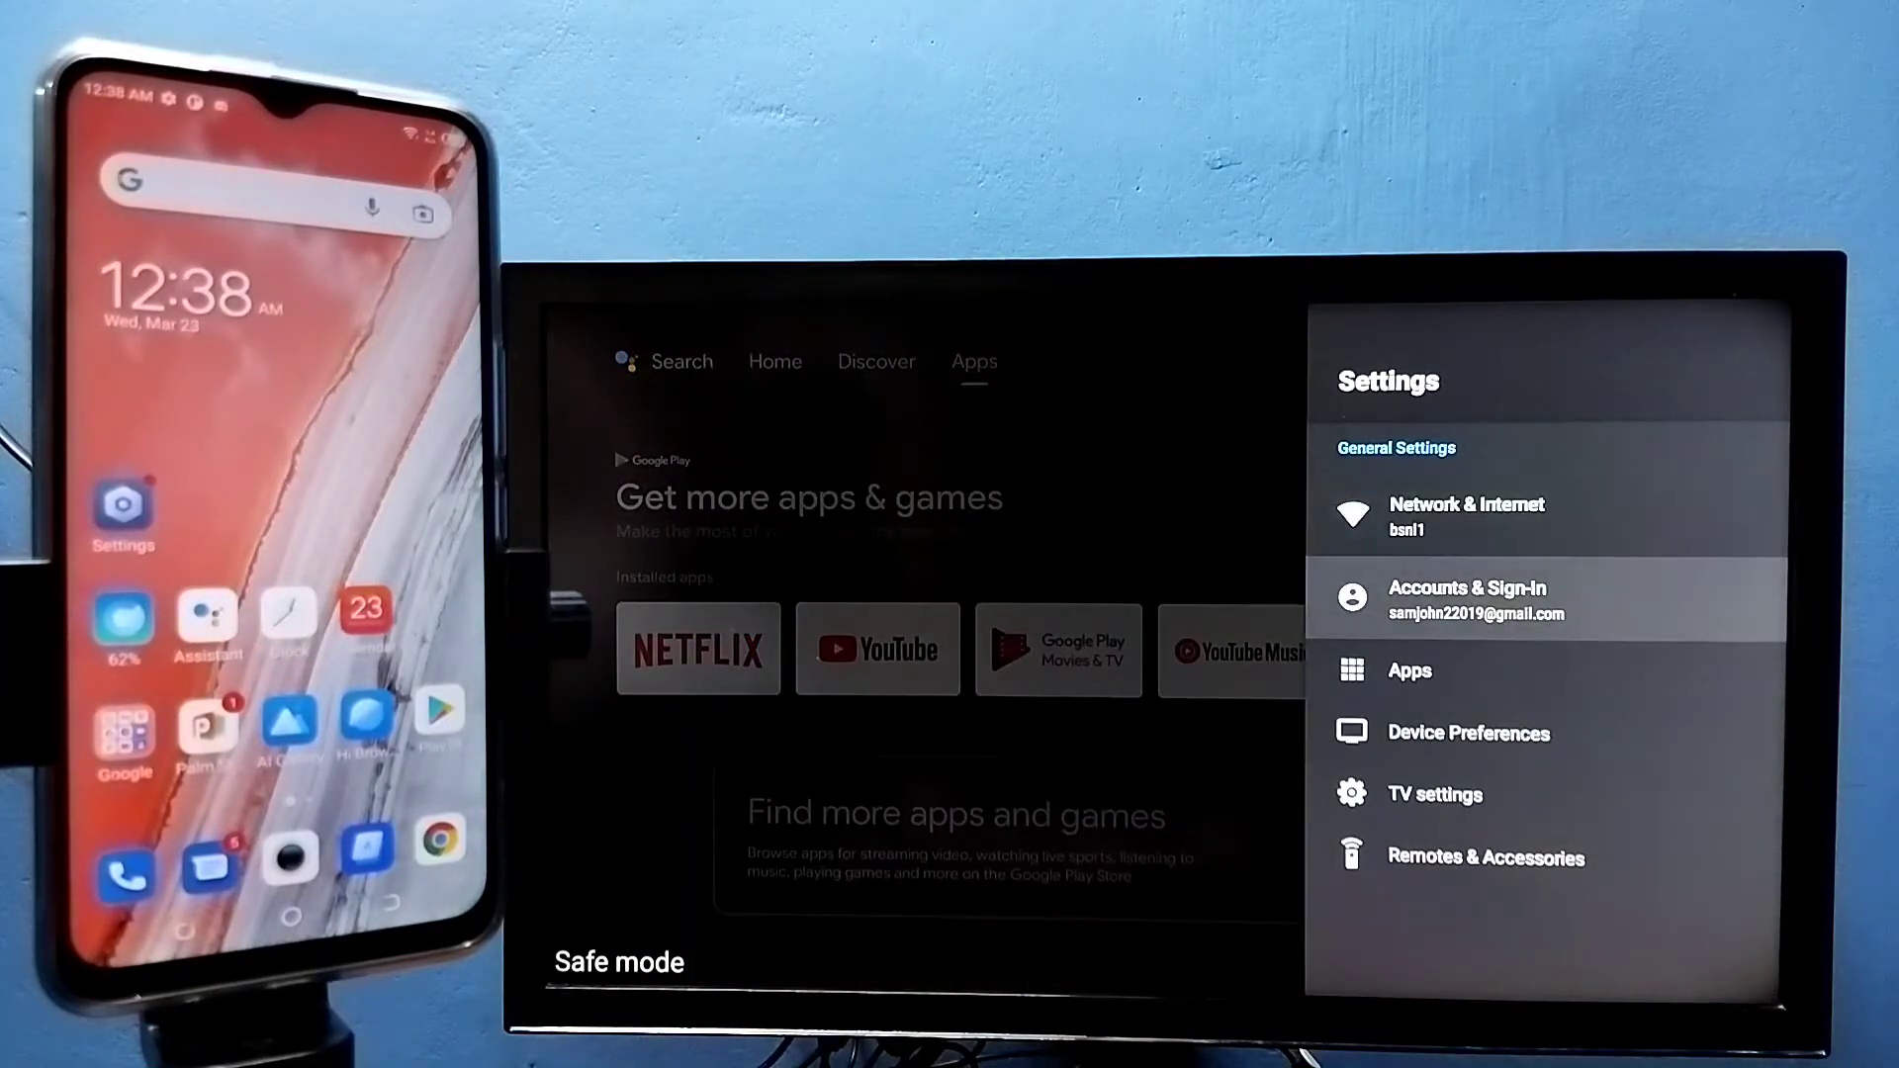
{"action": "left_click", "coordinate": [1467, 514]}
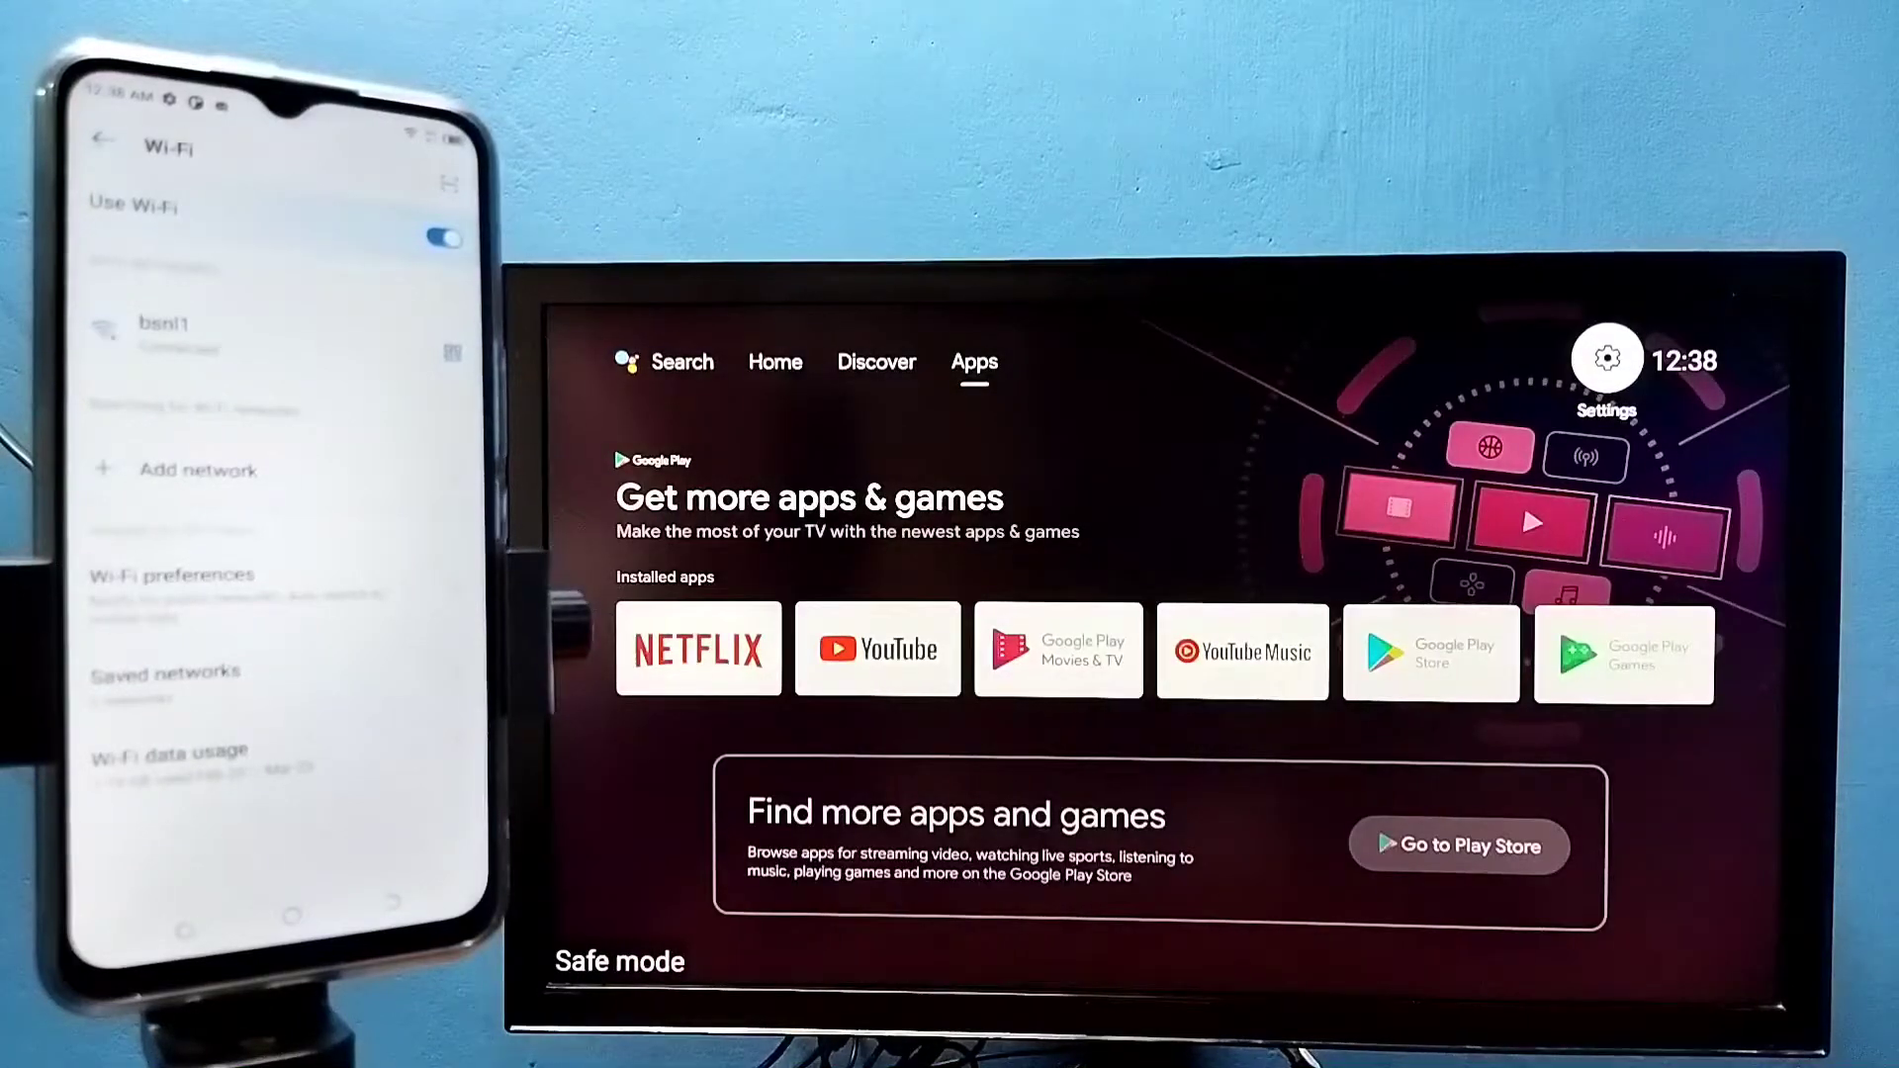
Open Device Preferences, then Chromecast built-in, to reach its notification options.
{"action": "left_click", "coordinate": [1604, 358]}
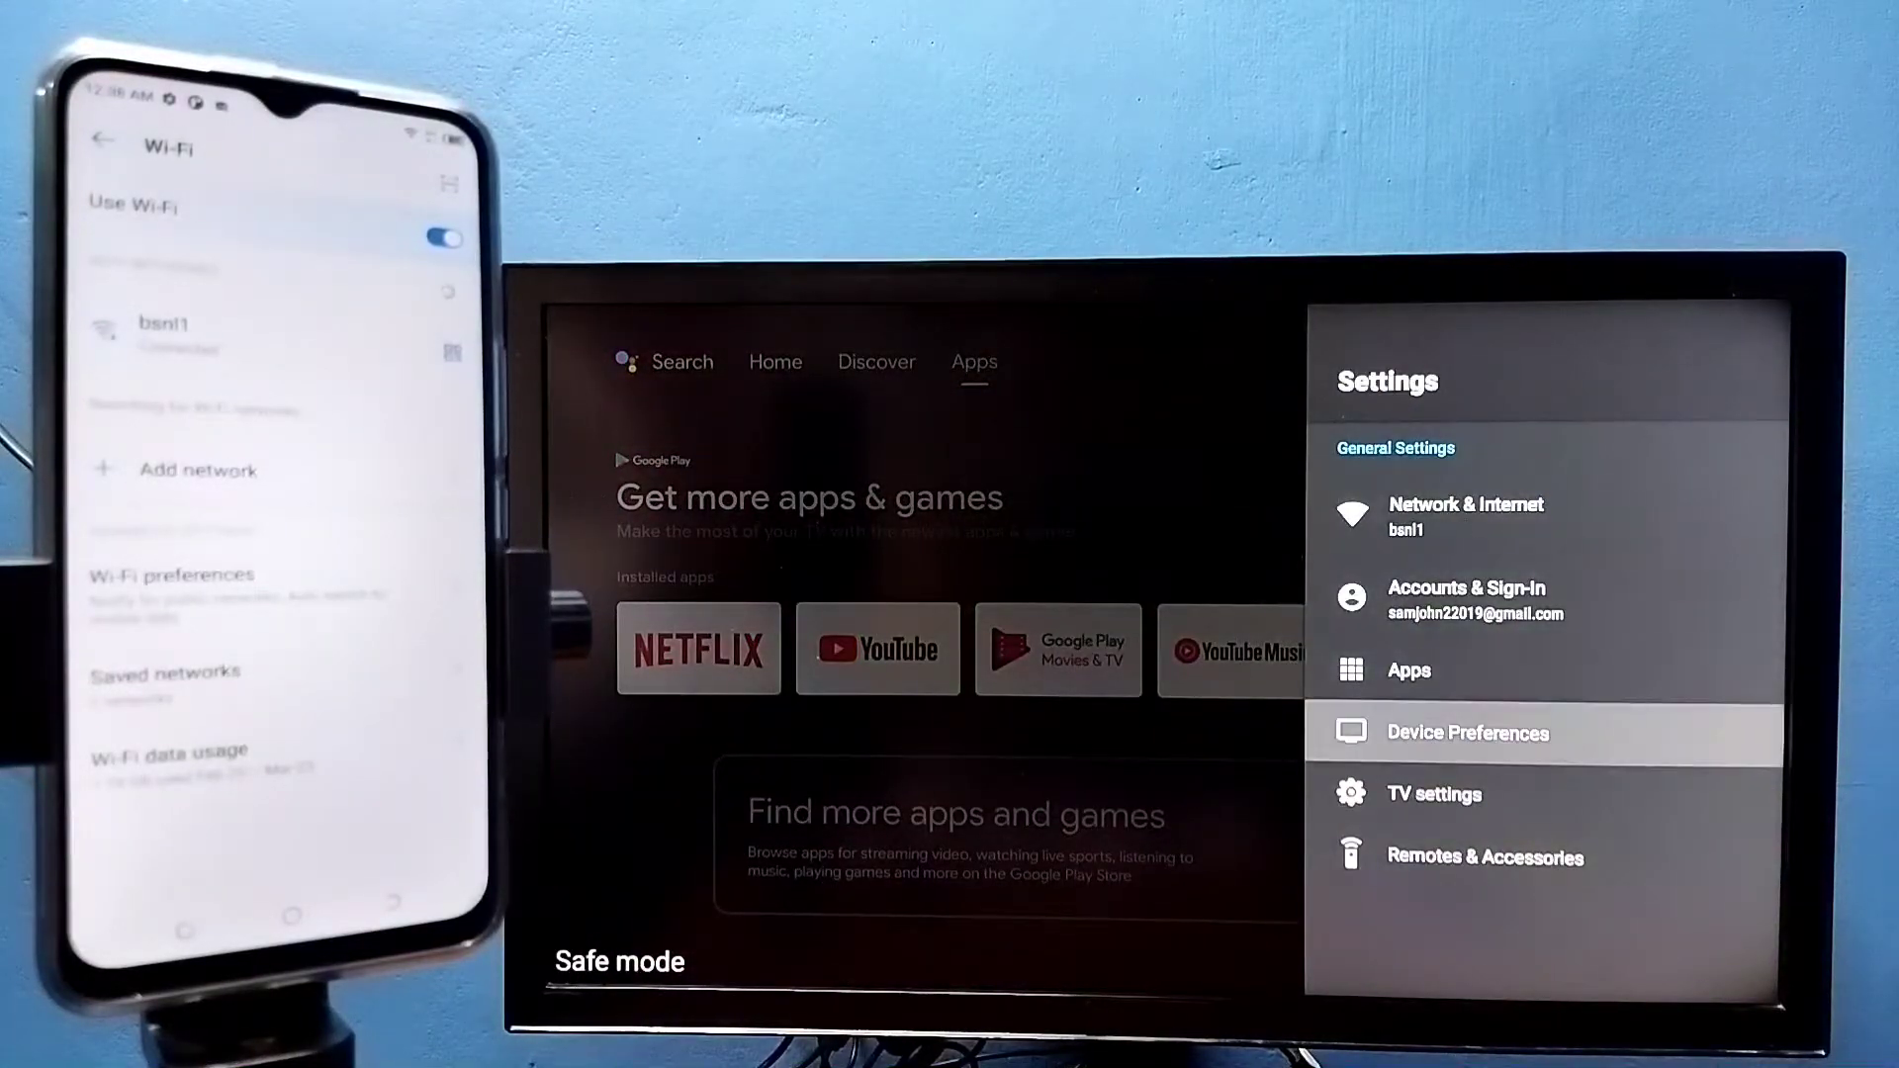
{"action": "left_click", "coordinate": [1467, 732]}
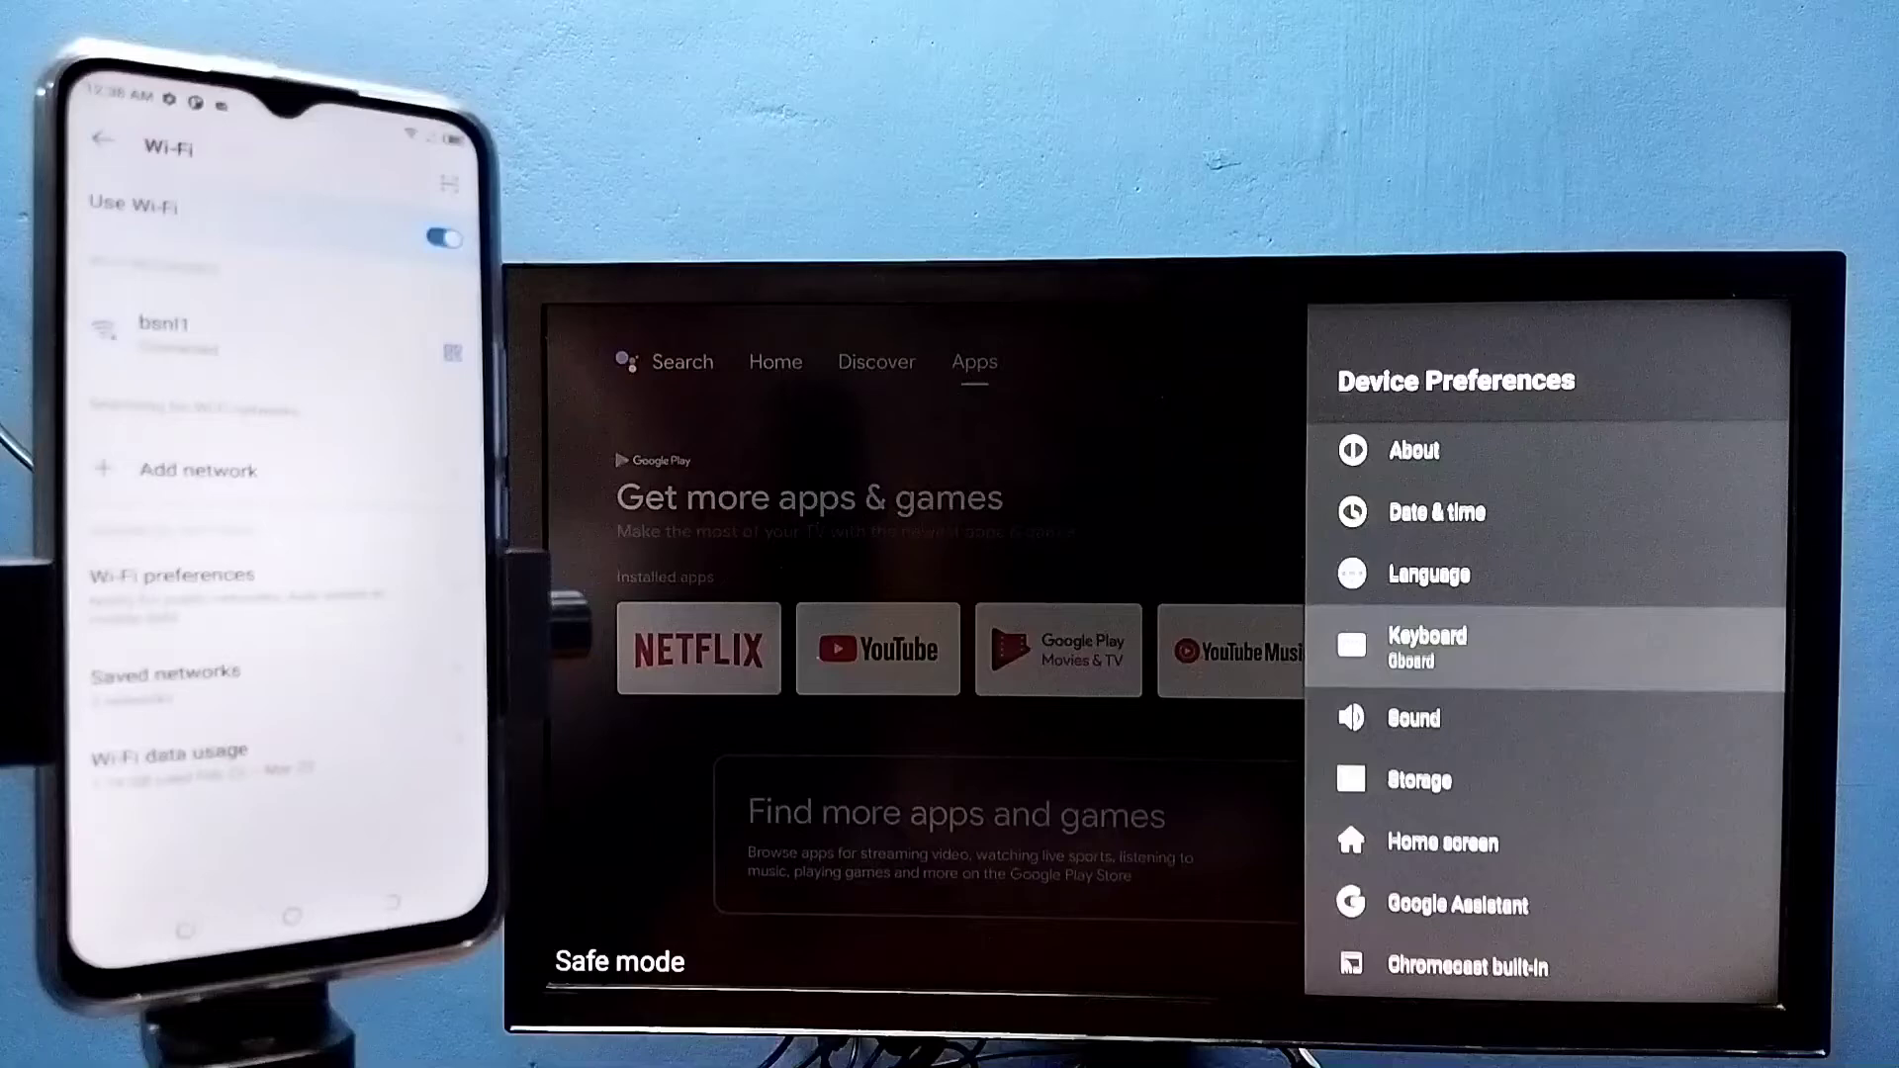
{"action": "scroll", "scroll_direction": "down", "scroll_amount": 3}
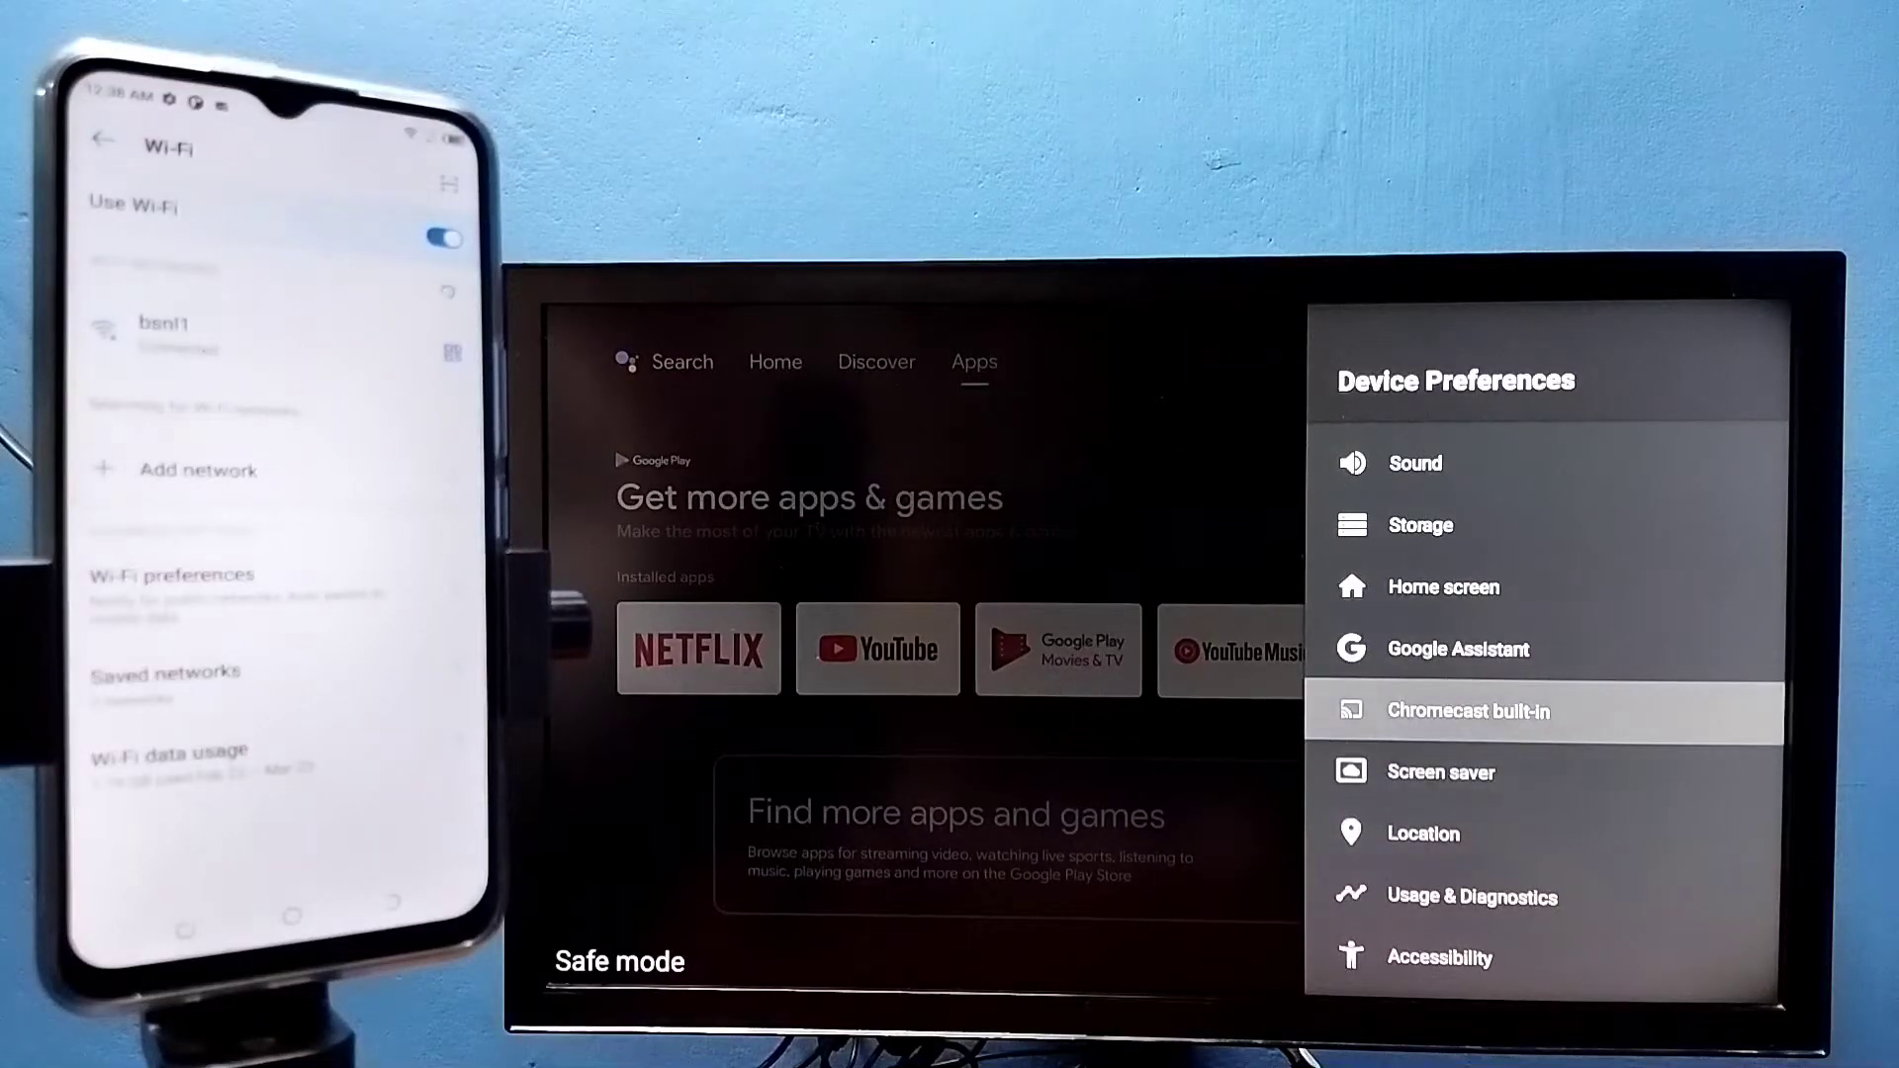
{"action": "left_click", "coordinate": [1468, 711]}
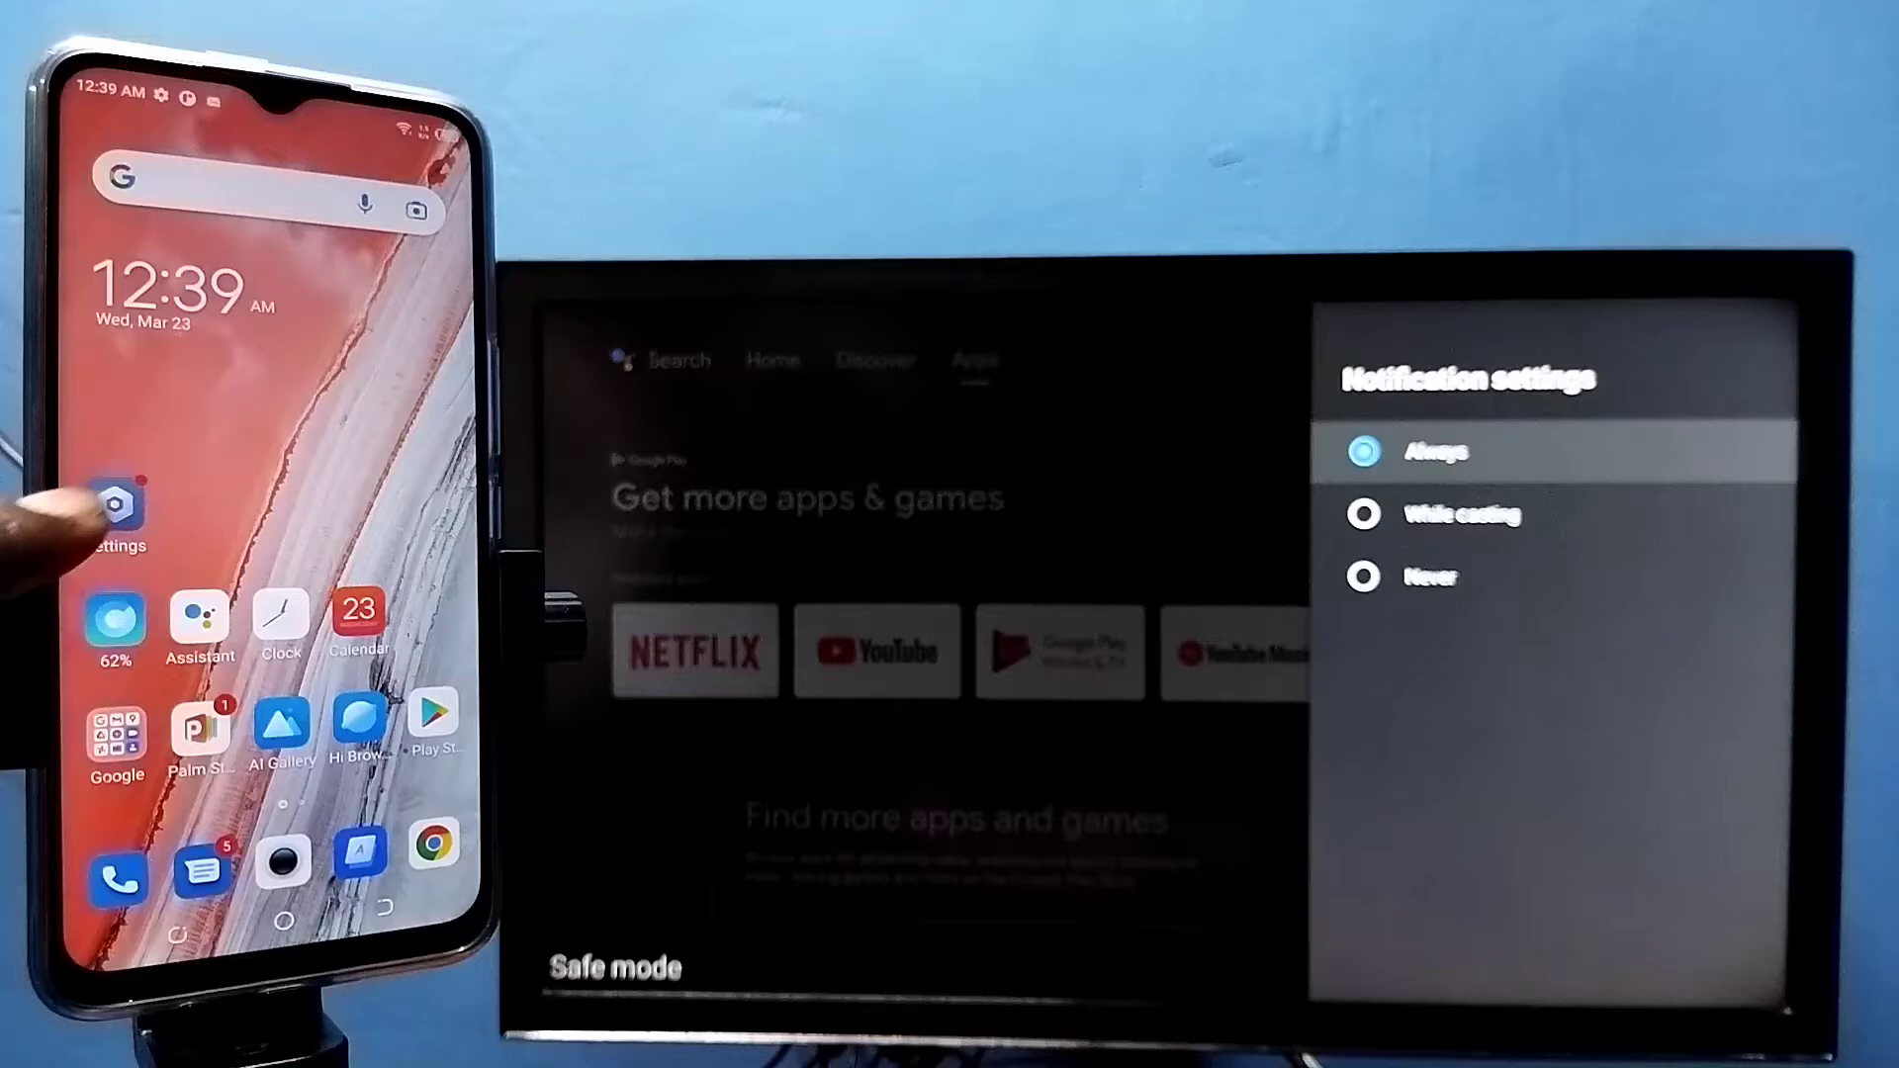
On the phone, go to Settings > More connections > Cast.
{"action": "left_click", "coordinate": [110, 502]}
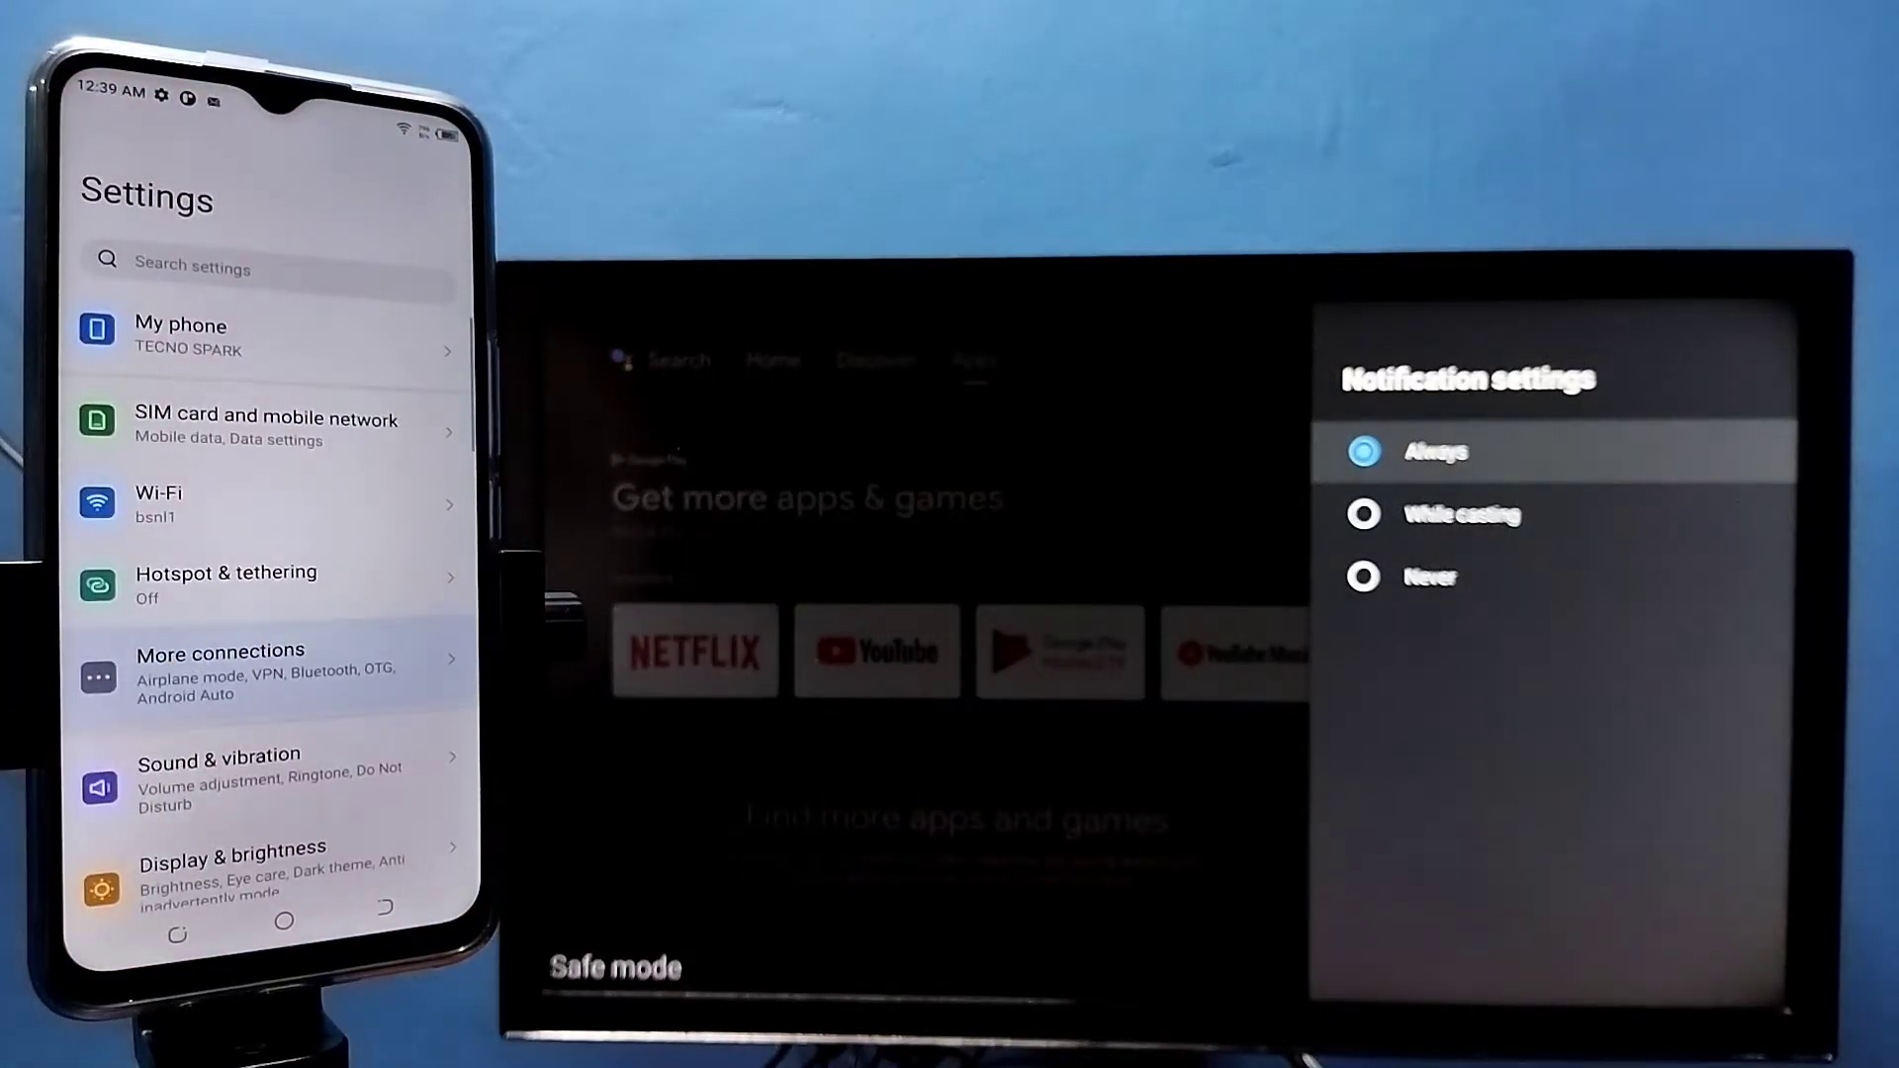
{"action": "left_click", "coordinate": [220, 675]}
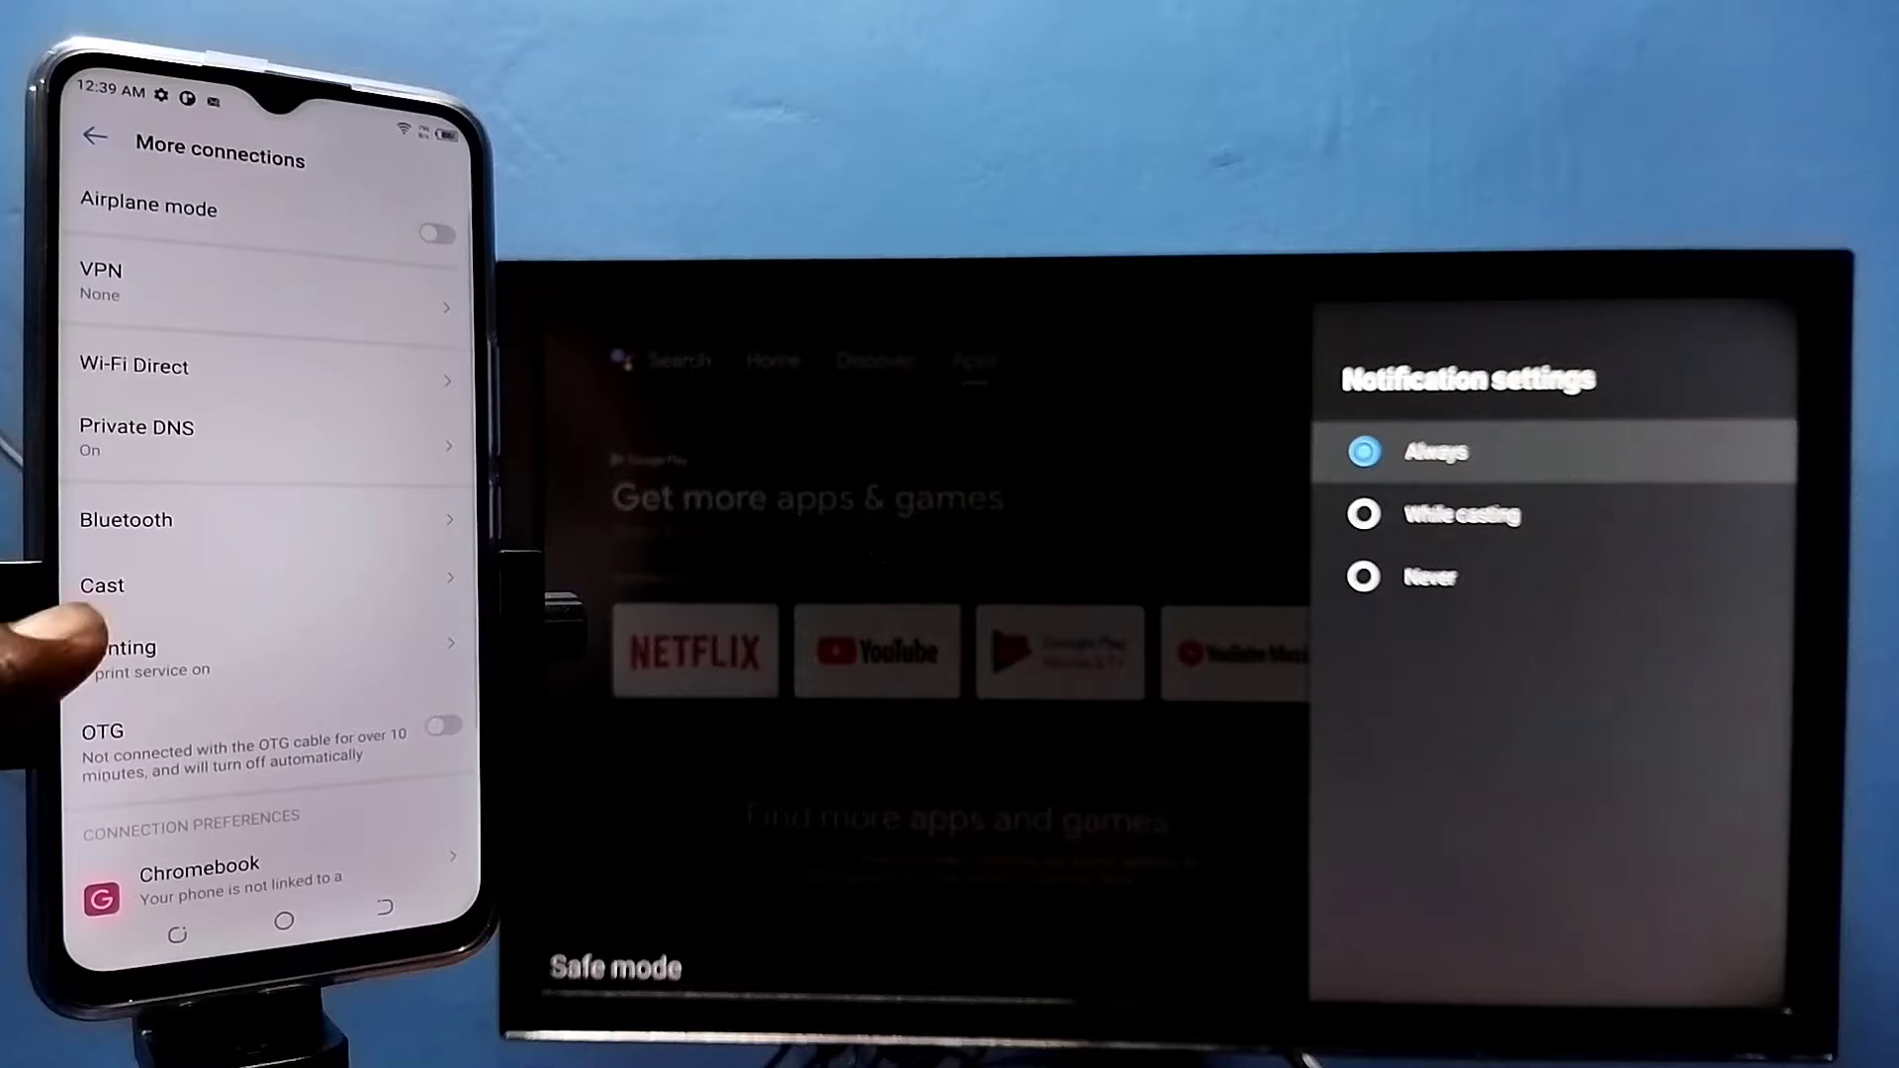
{"action": "left_click", "coordinate": [102, 585]}
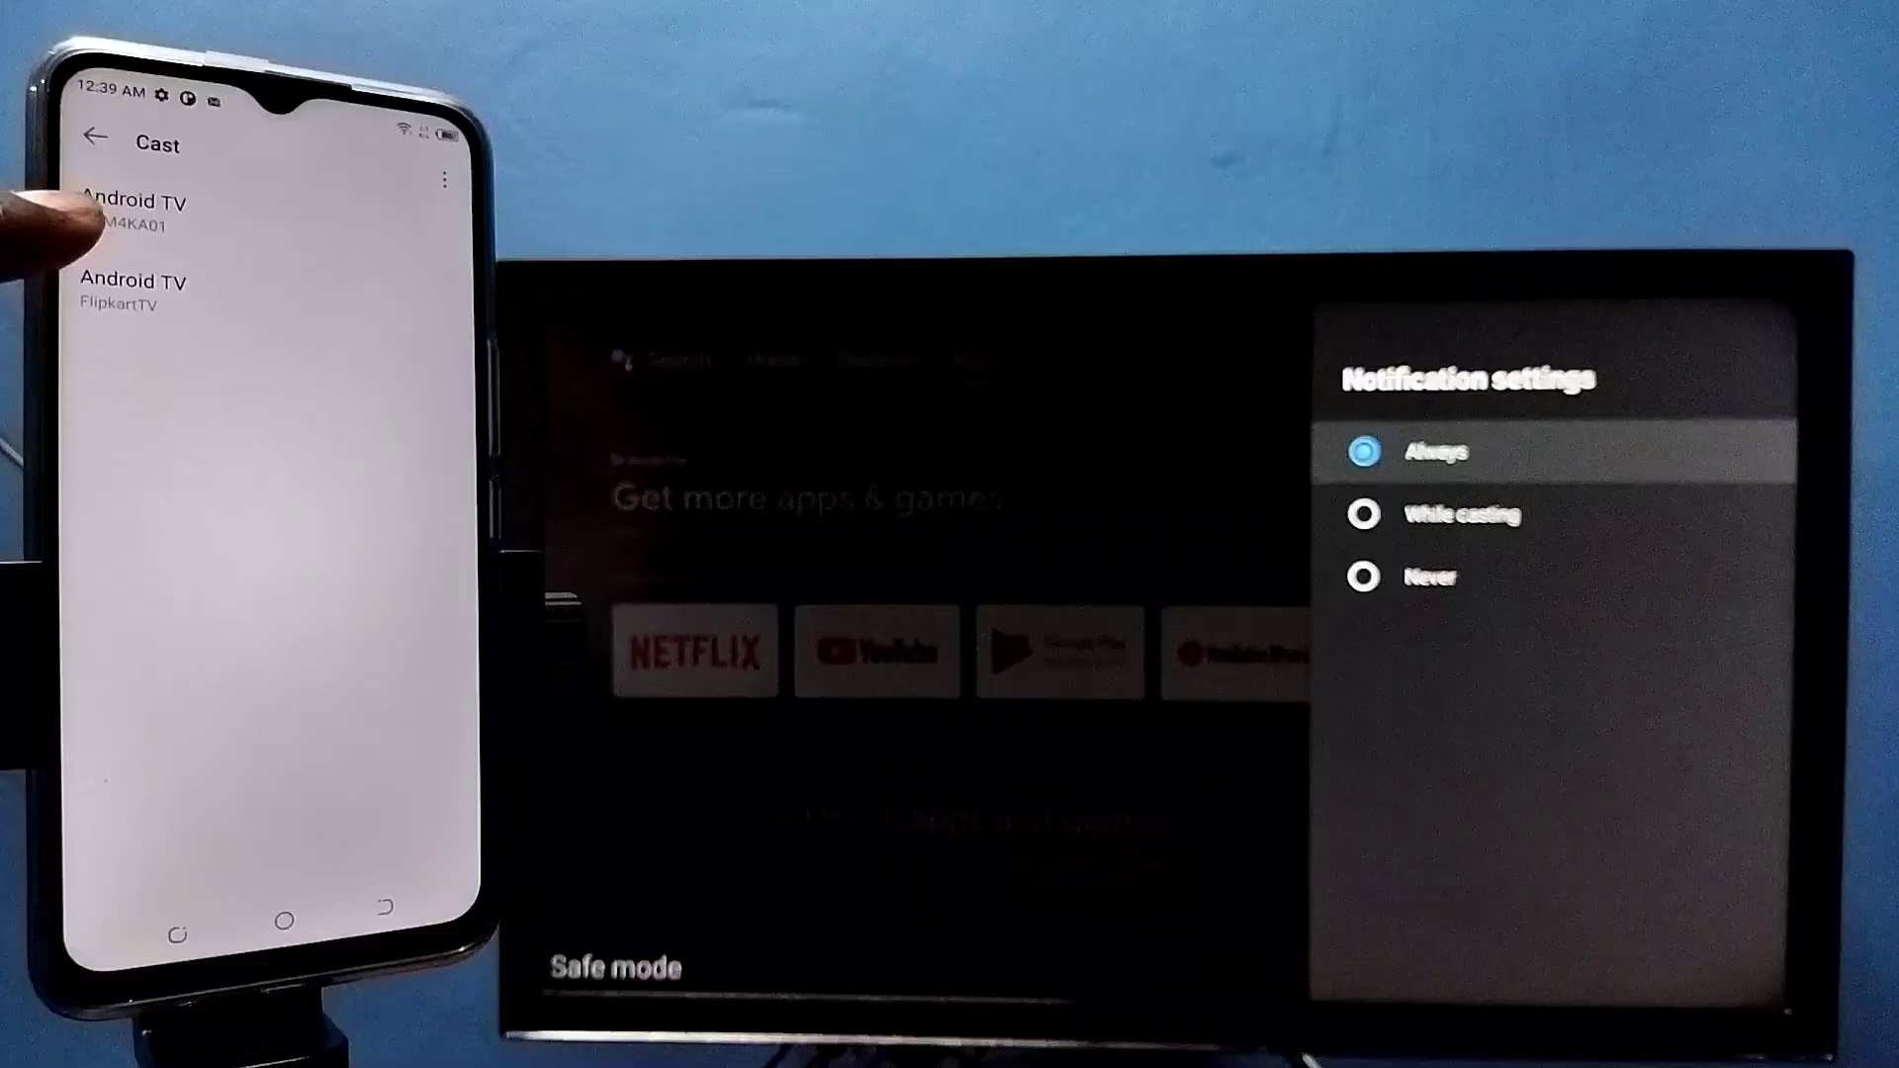
Connect to the first Android TV in the Cast list and play a video full screen.
{"action": "left_click", "coordinate": [134, 212]}
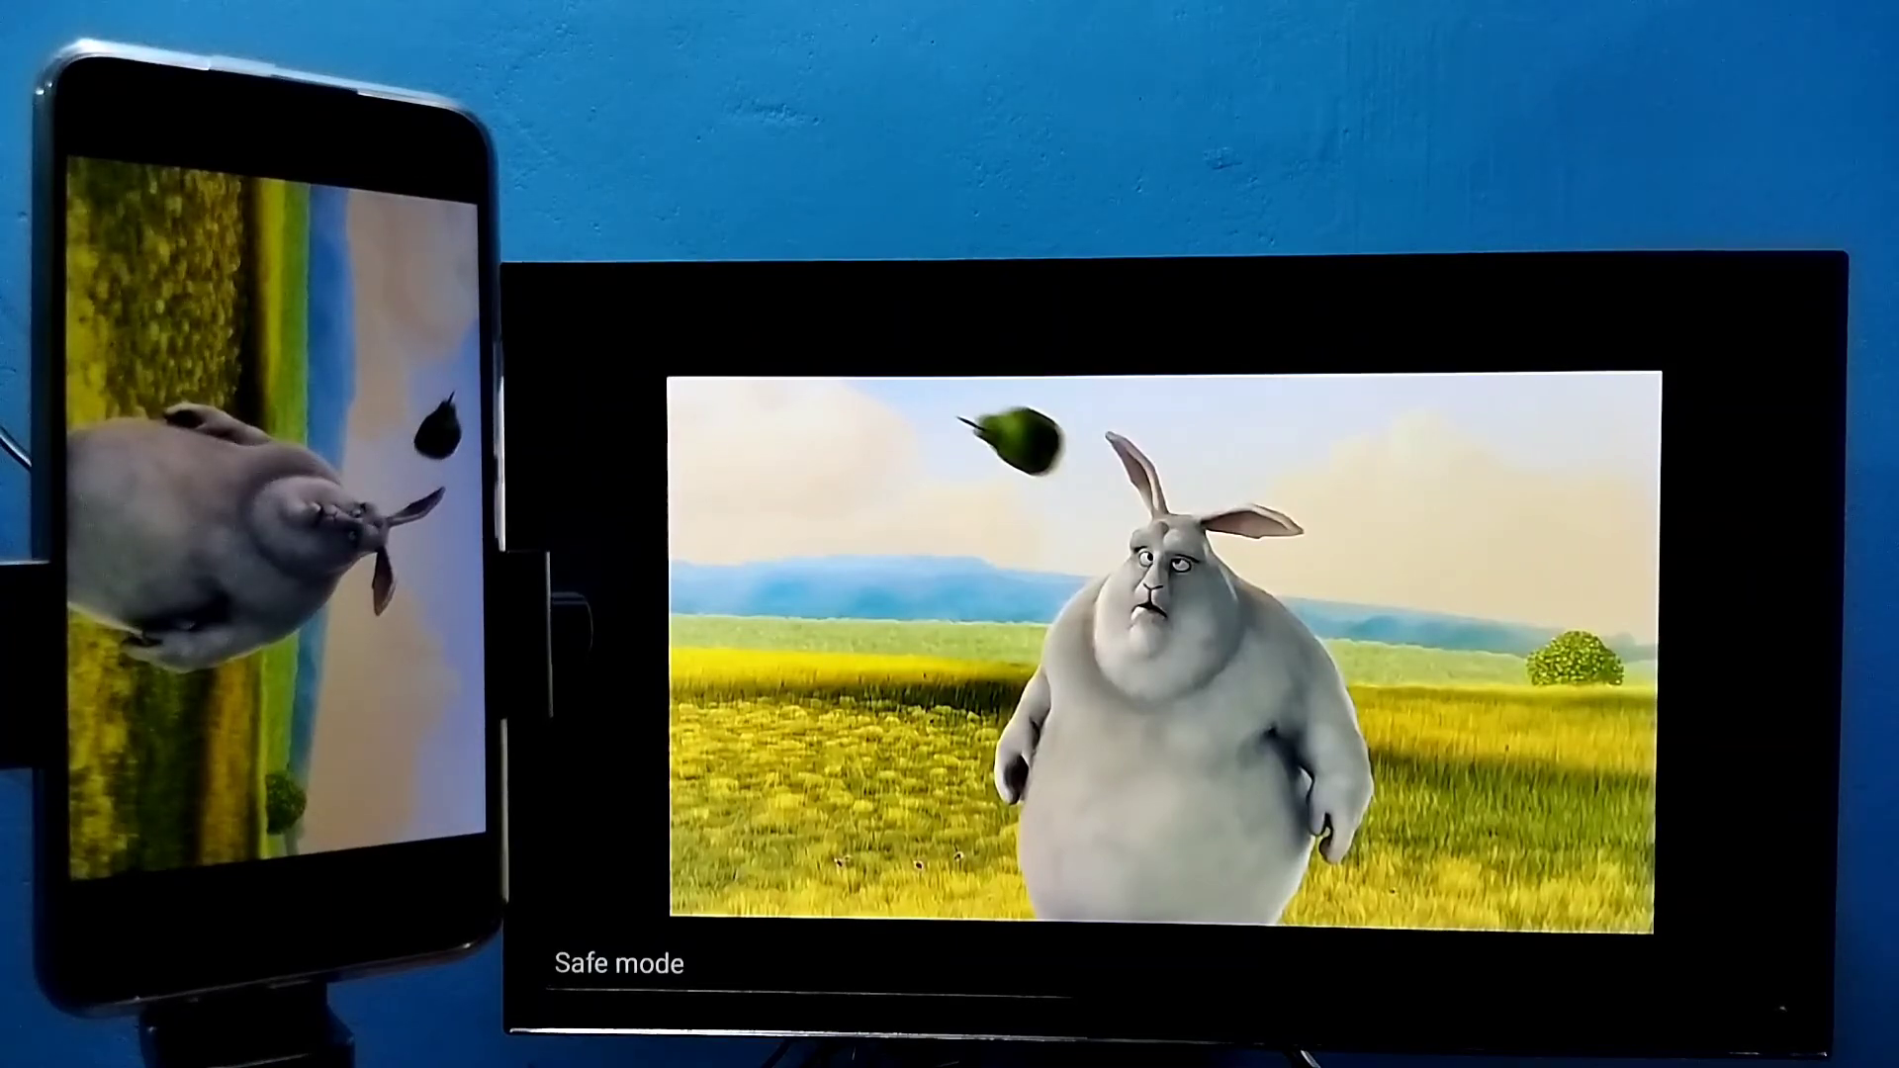
Return to the phone's Cast page under Settings > More connections.
{"action": "left_click", "coordinate": [1156, 652]}
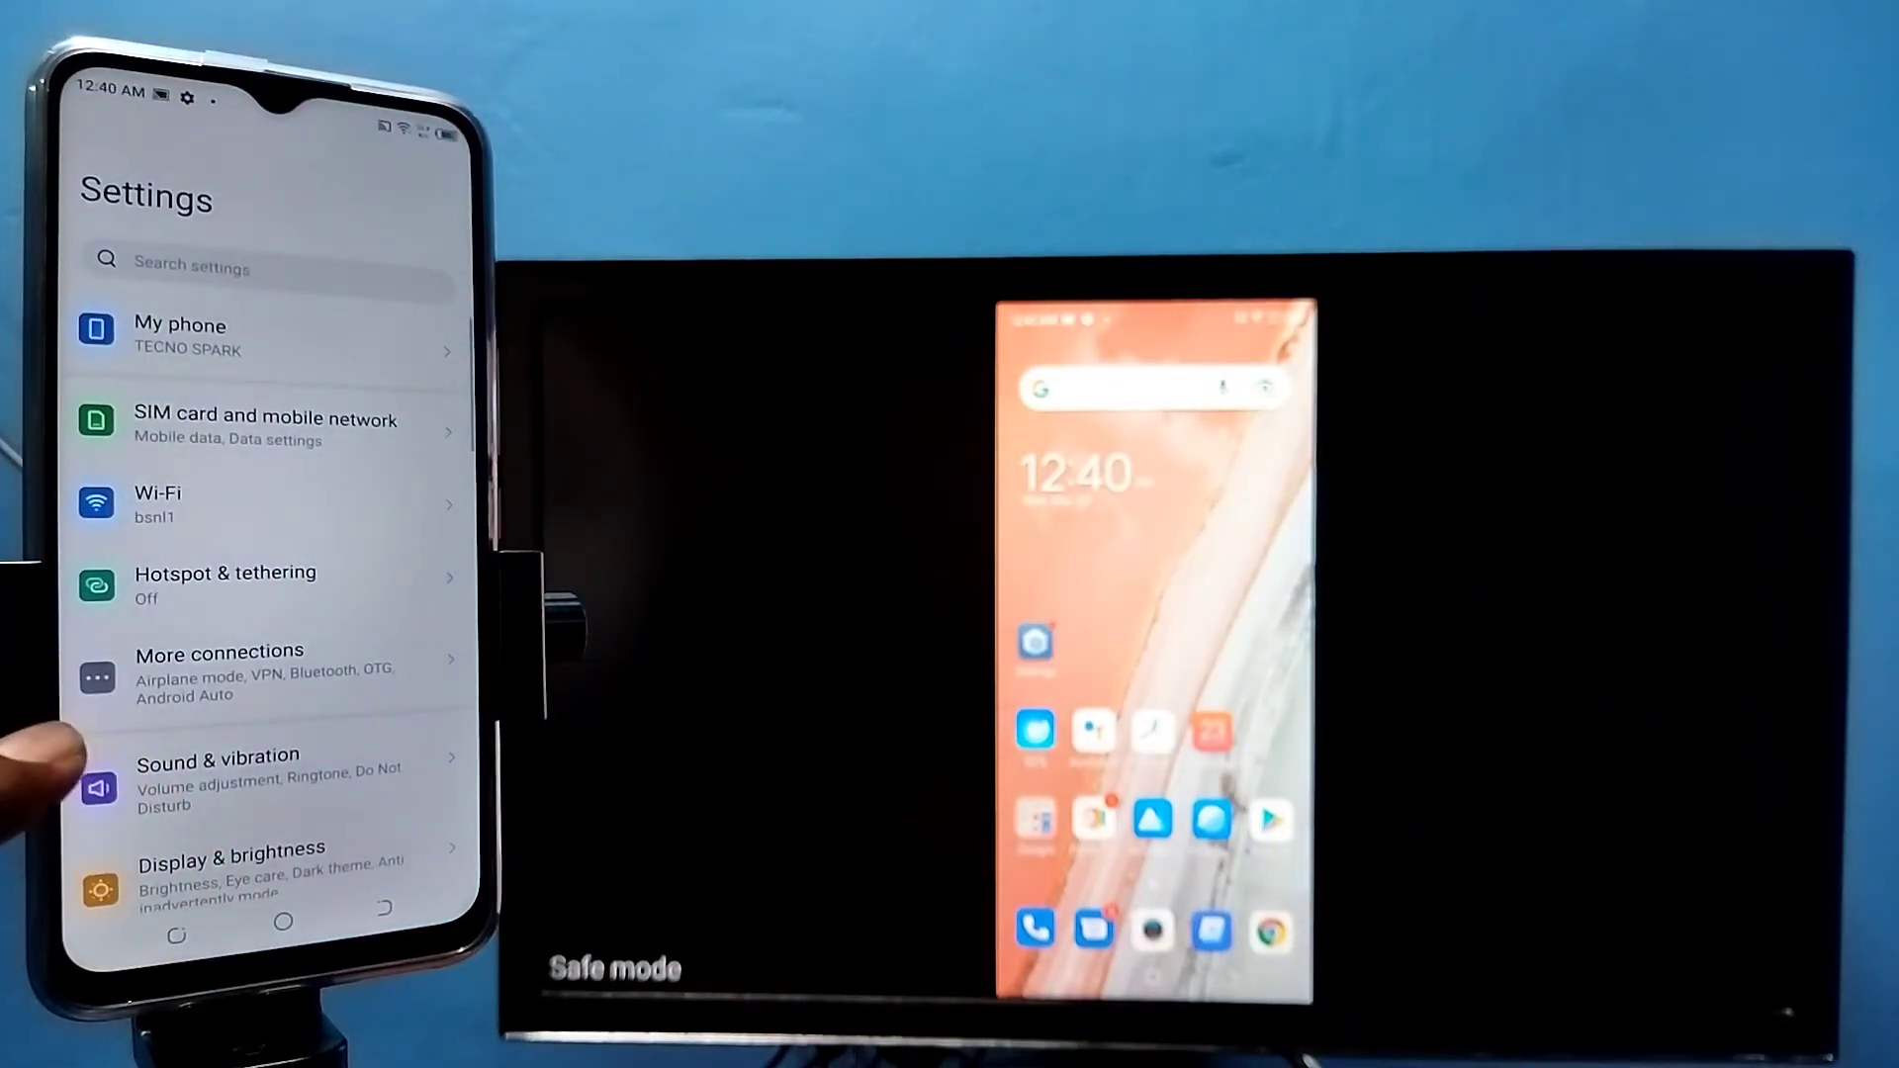
{"action": "left_click", "coordinate": [219, 674]}
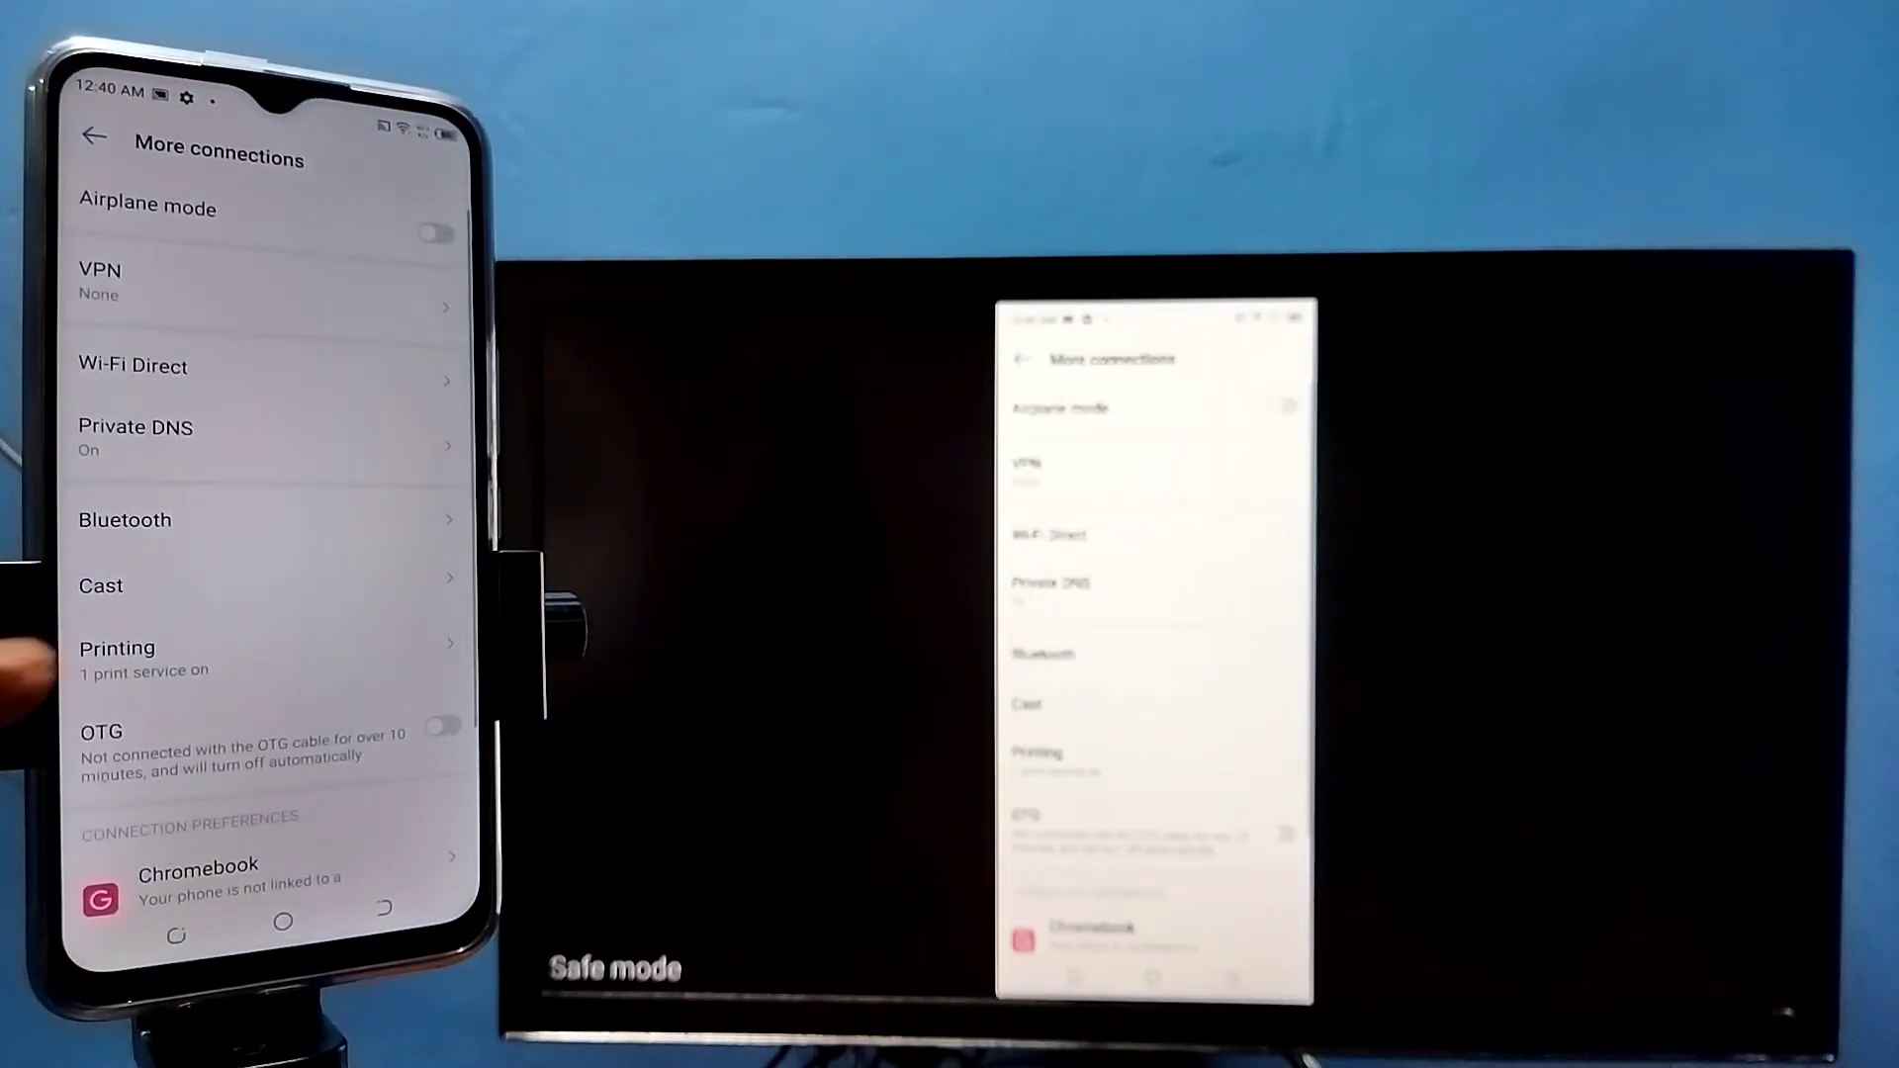
{"action": "left_click", "coordinate": [102, 585]}
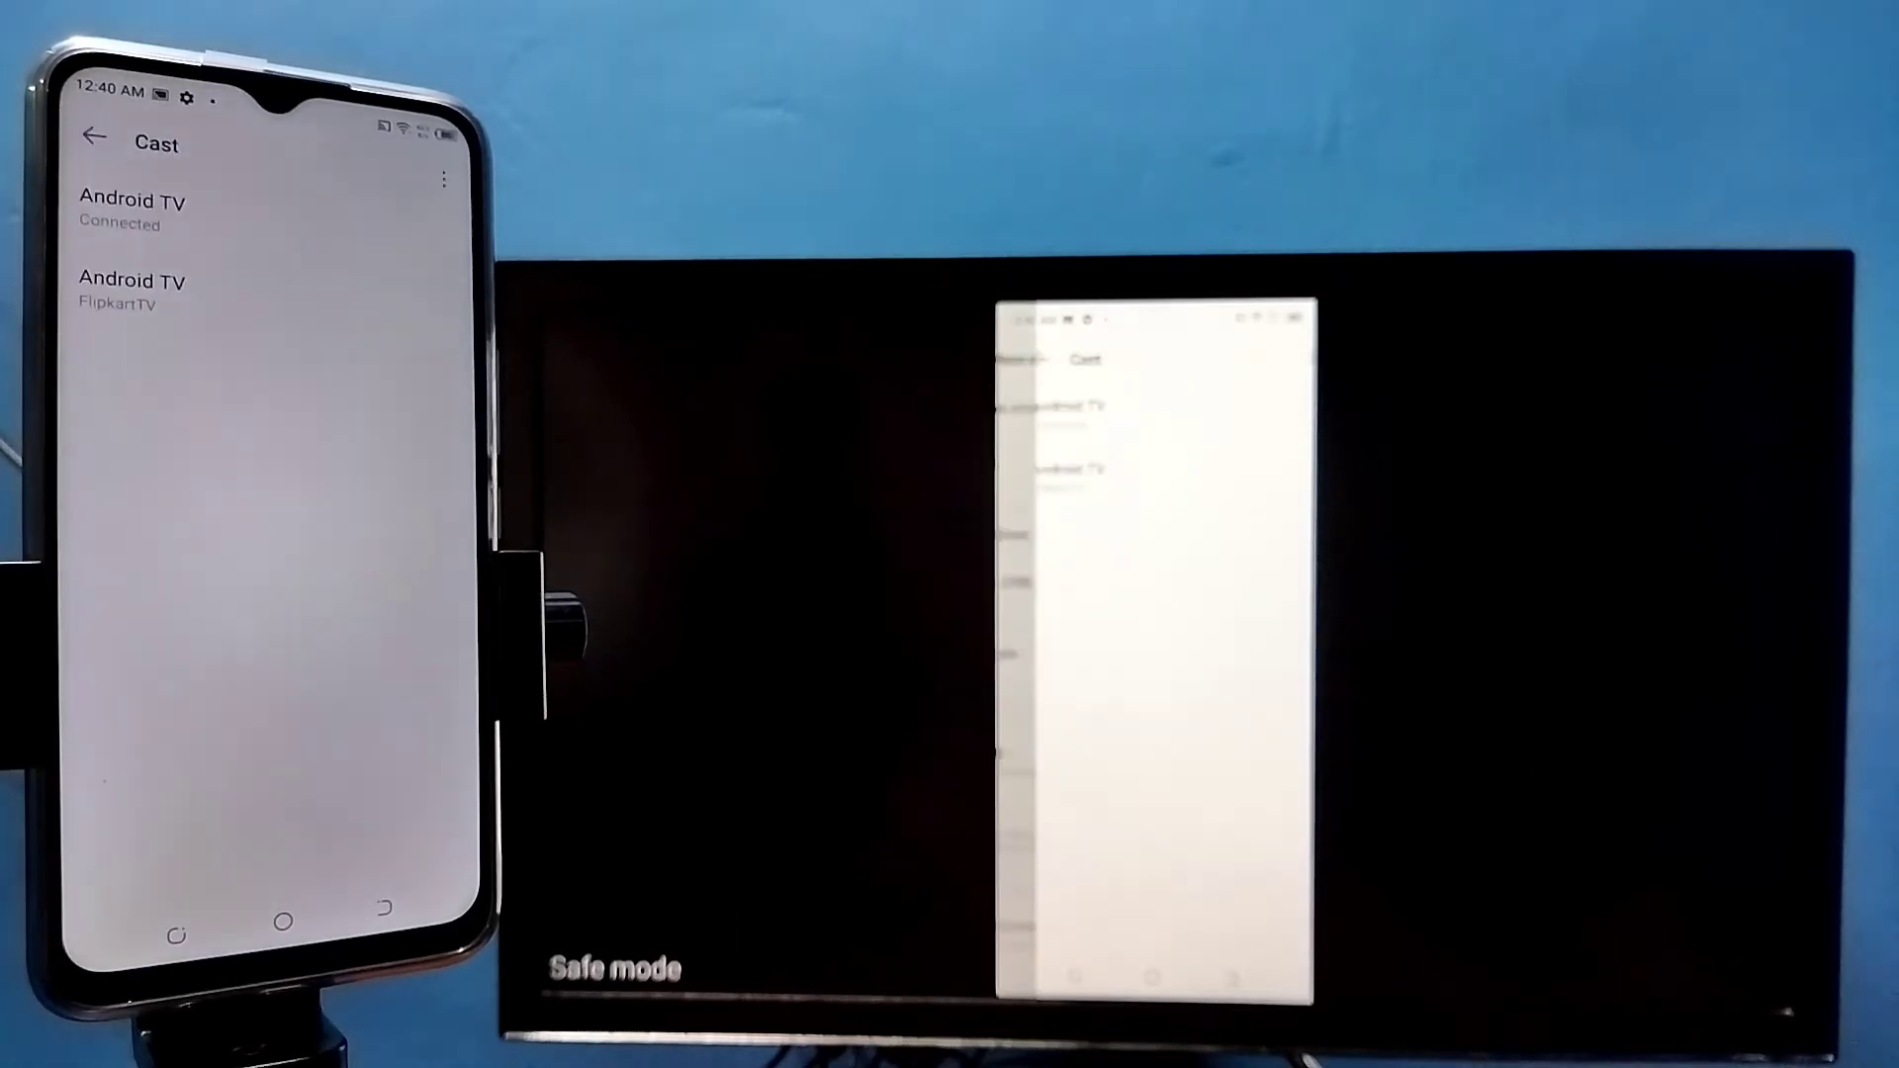
Disconnect screen casting from the connected Android TV.
{"action": "left_click", "coordinate": [134, 212]}
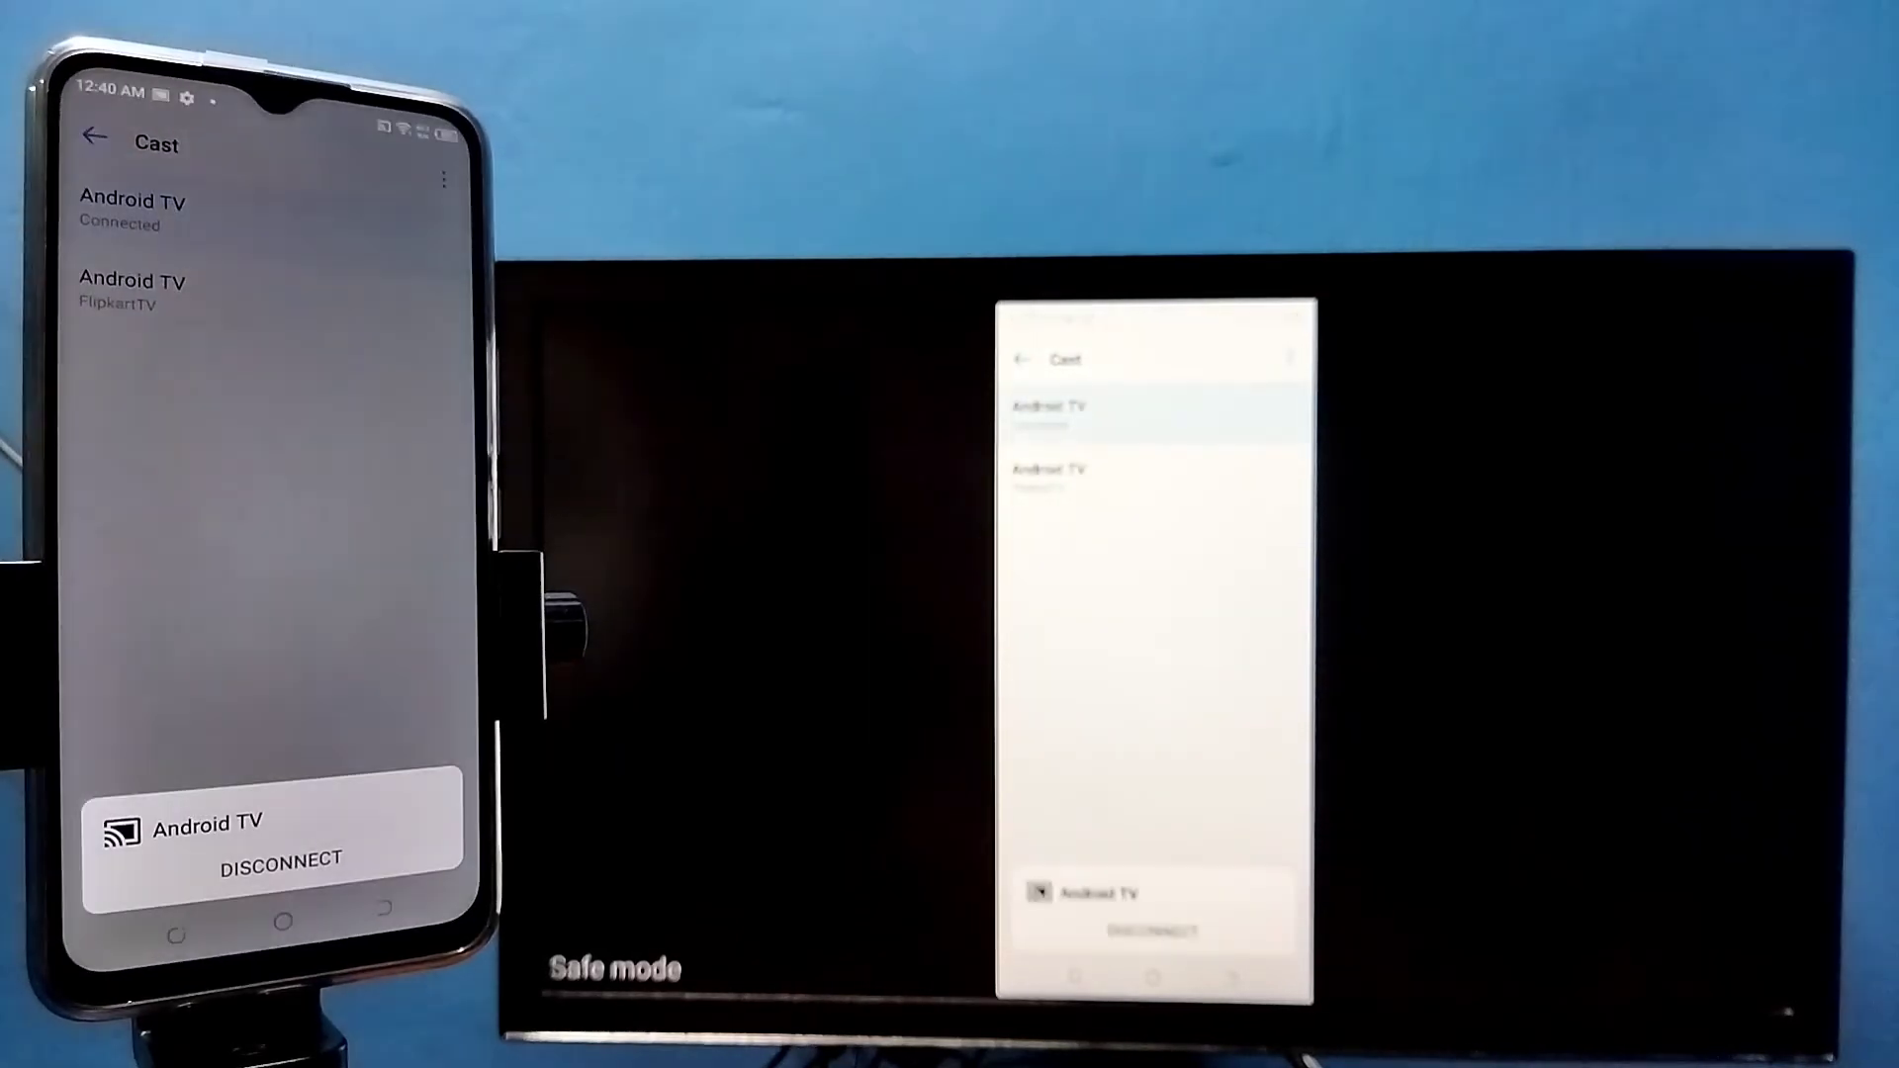
{"action": "left_click", "coordinate": [281, 858]}
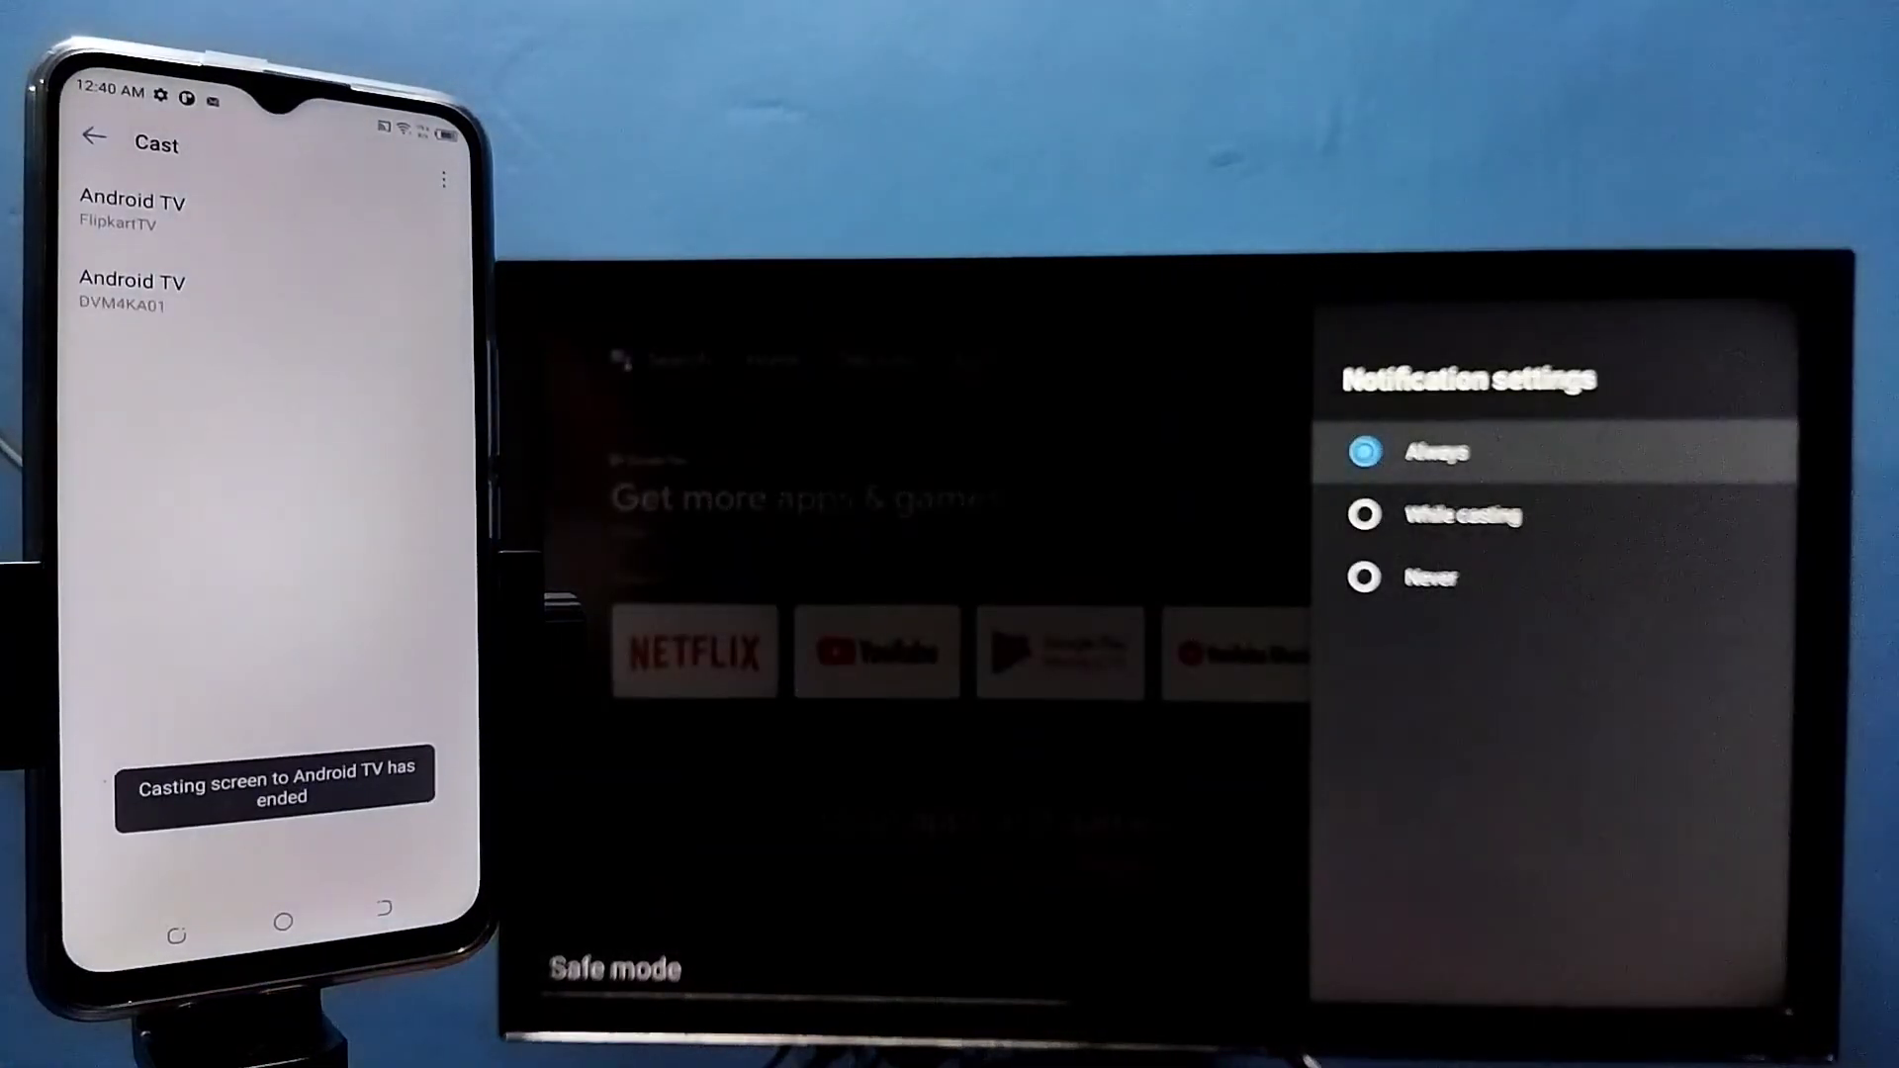